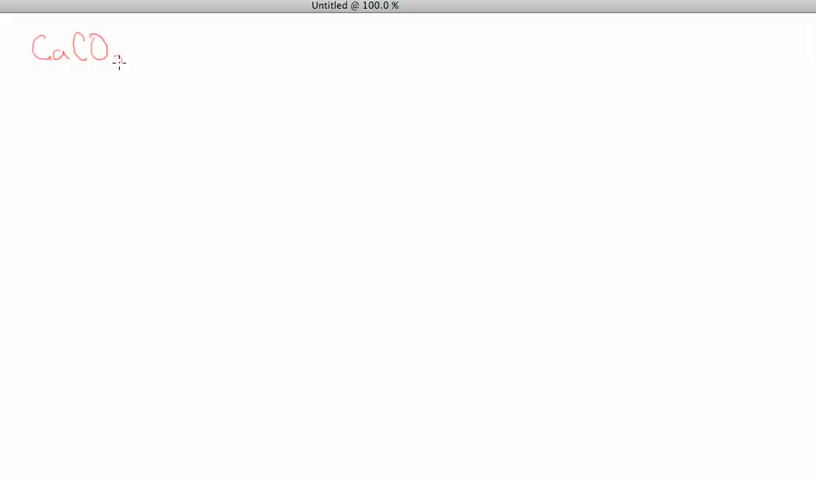
Step: Handwrite the red formula CaCO3 at the top left, finishing with the subscript 3
drag(118, 62, 124, 70)
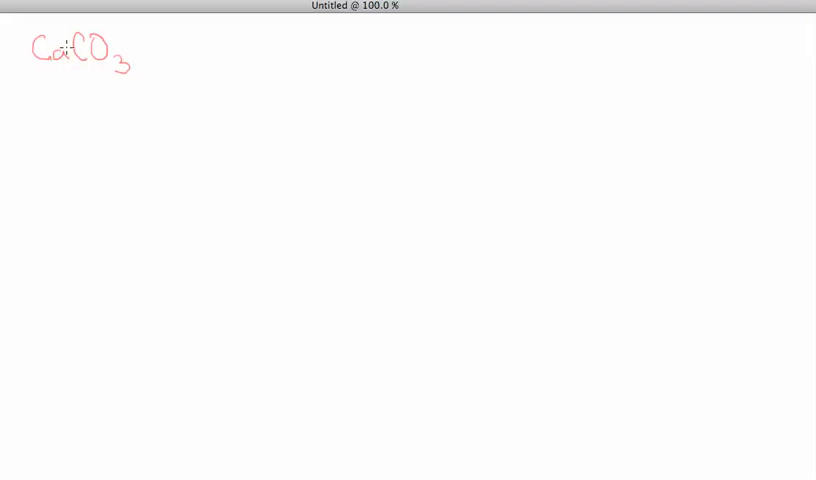
mouse_move(88, 48)
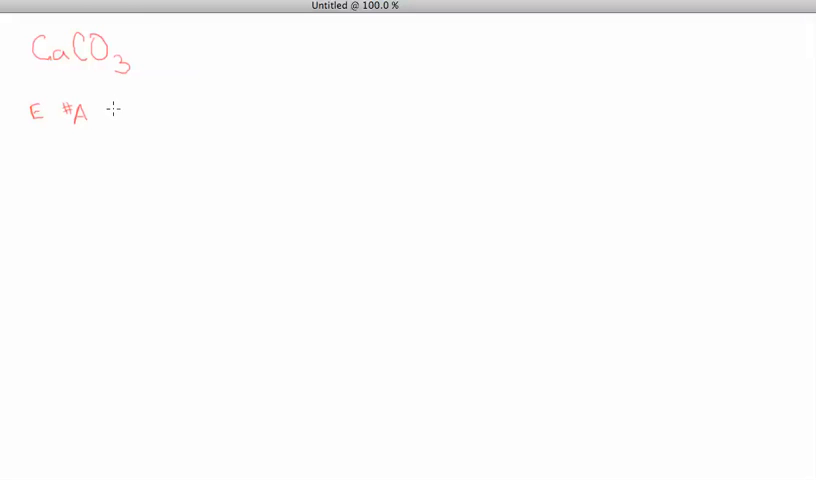
Step: Write 'x GAM = TOTAL' in red to complete the heading row under CaCO3
click(116, 112)
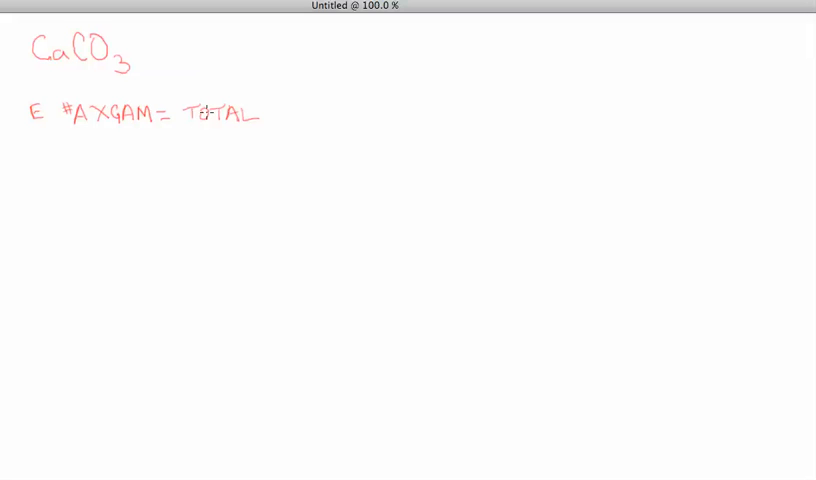
mouse_move(218, 140)
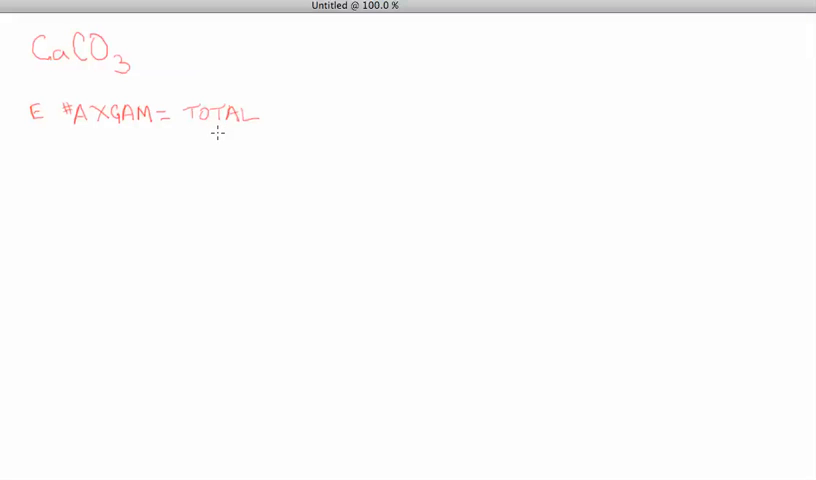
mouse_move(40, 132)
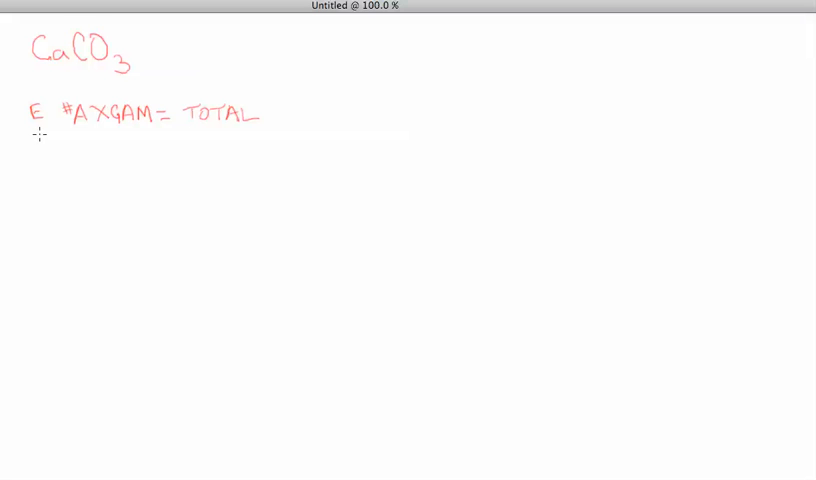
Step: Write the element rows Ca 1, C 1, O 3 in red and begin '× 40.' beside Ca
text(C 1)
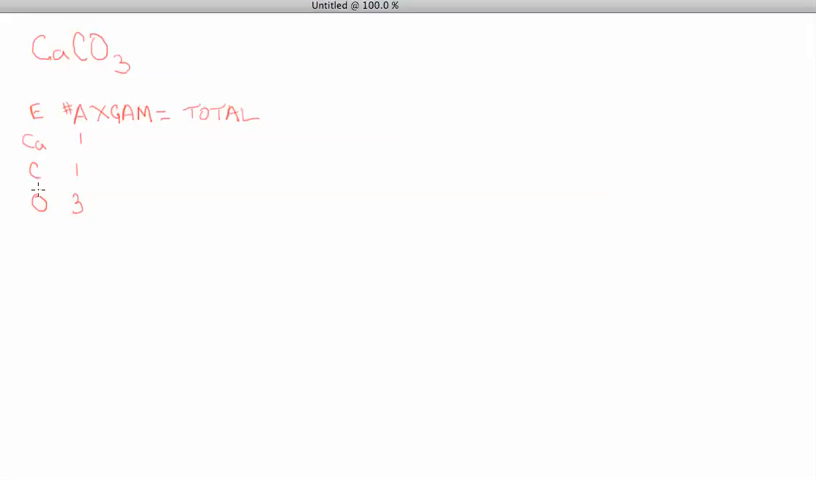
mouse_move(140, 140)
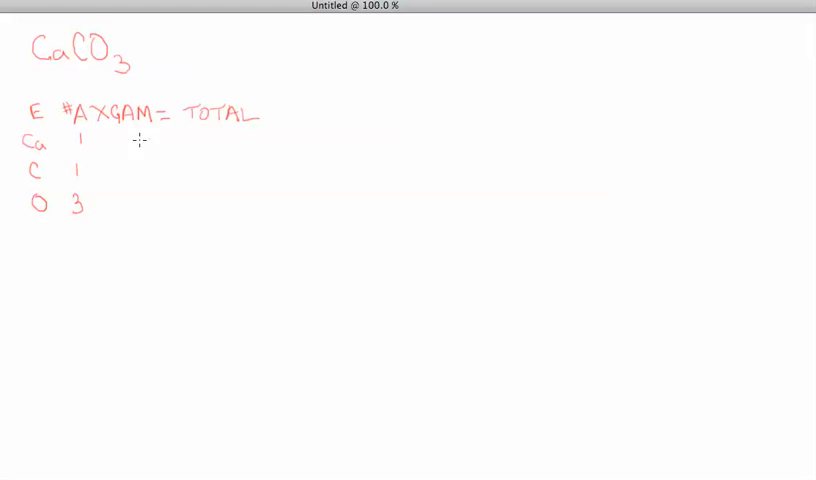
mouse_move(104, 136)
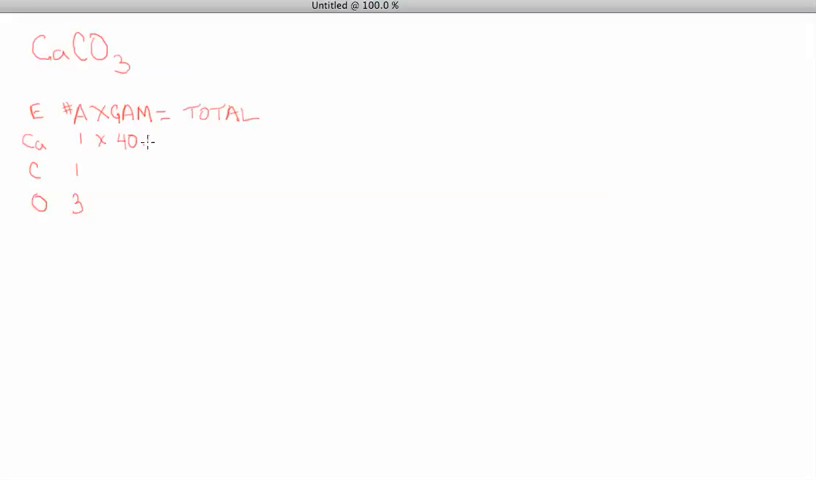
Step: Write '× 40.01g =' for Ca, '× 12.01g =' for C, '× 16.00 =' for O, and start calcium's total 40.0
text(.01)
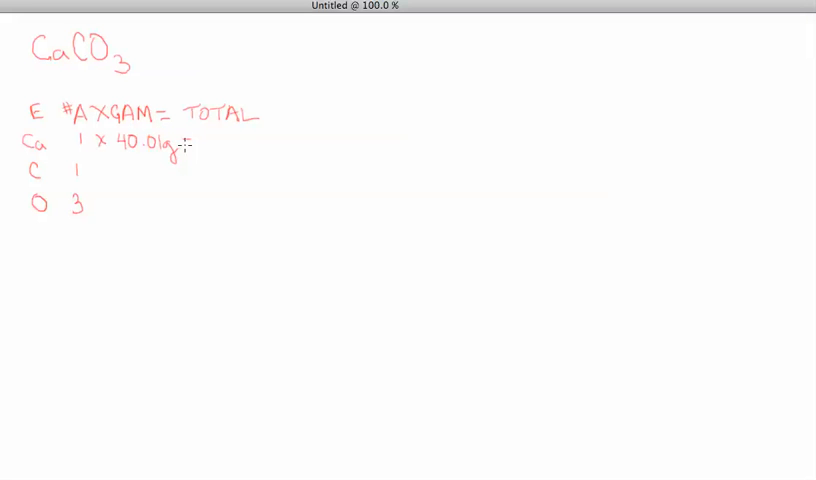
text(g =)
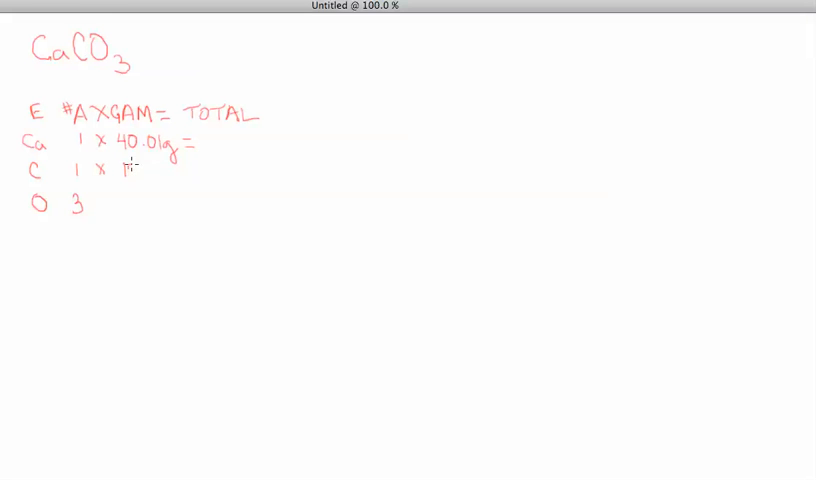
text(12.01g =)
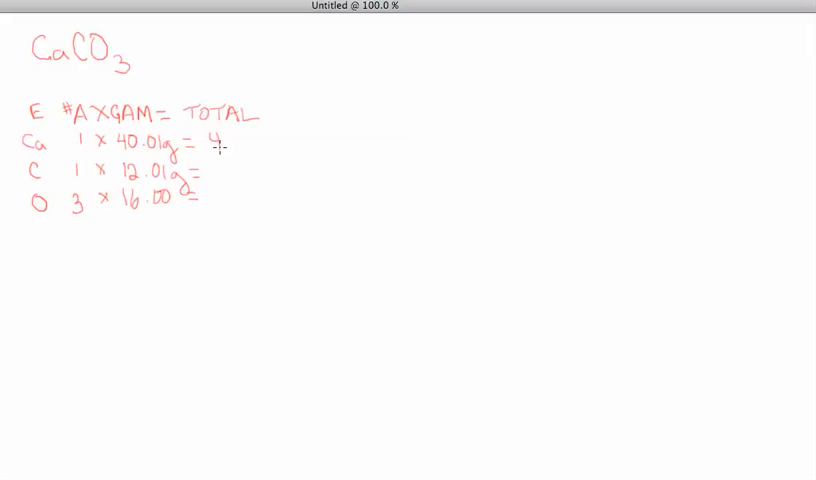
text(40.01g)
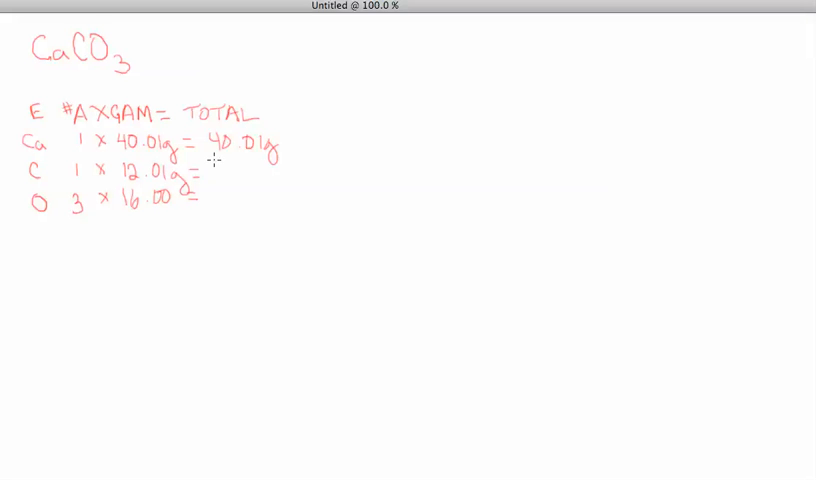
Step: Fill in the totals 12.01g for carbon and 48.00g for oxygen, then underline the totals column
text(12.01g)
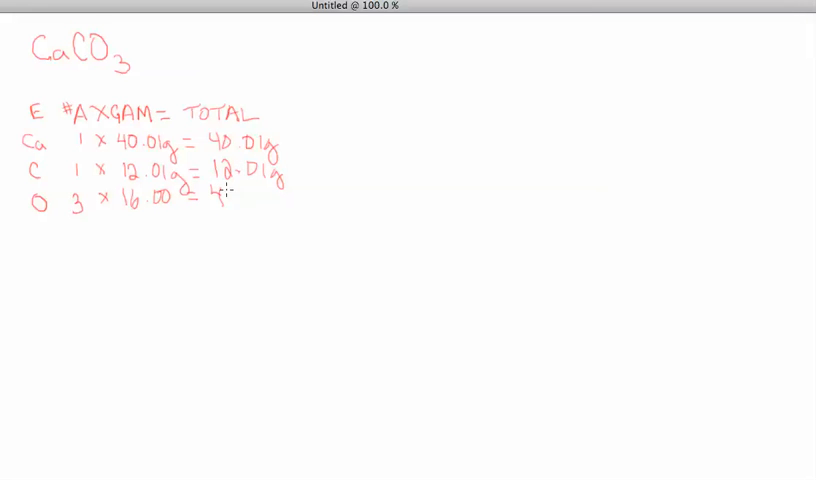
text(48.00g)
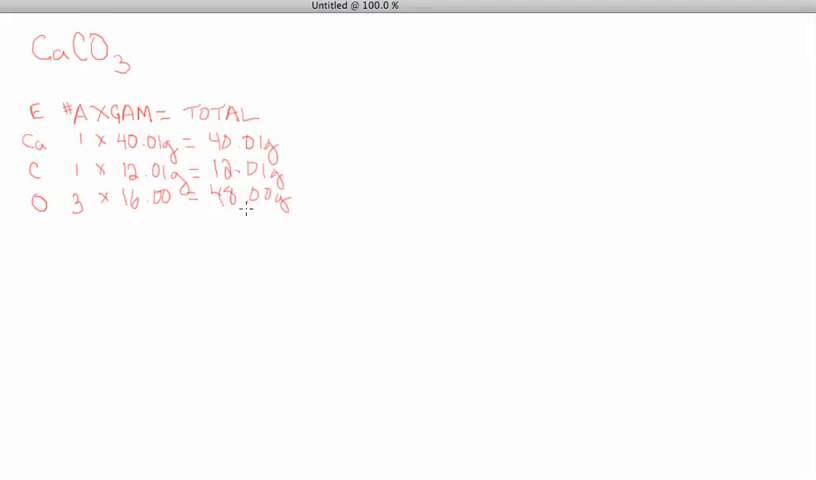
drag(204, 218, 290, 212)
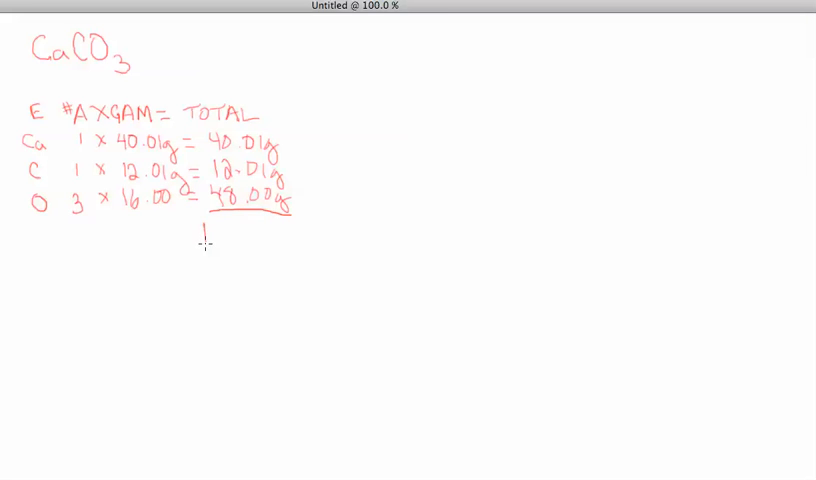
Step: Write the sum 100 g CaCO3 = 1 mol CaCO3 in red beneath the totals line
text(100.00)
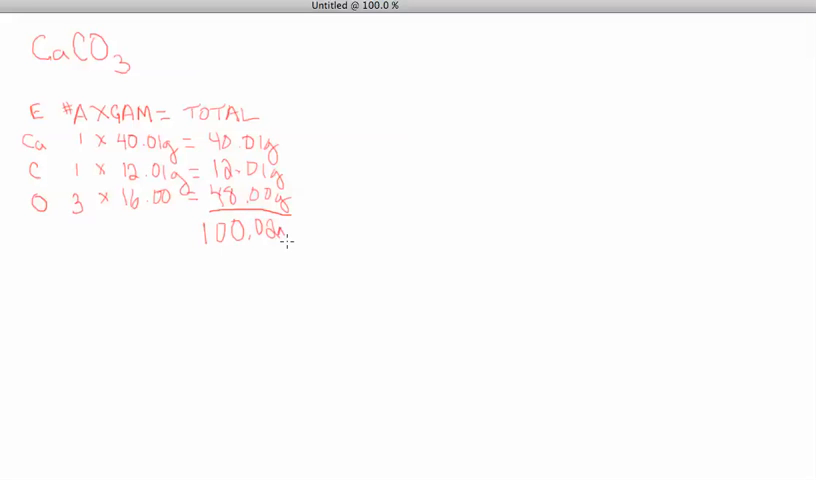
text(C)
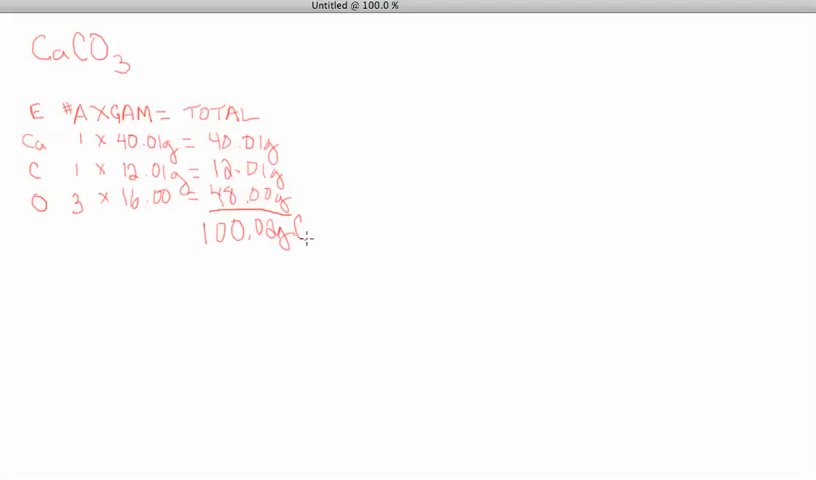
text(Ca)
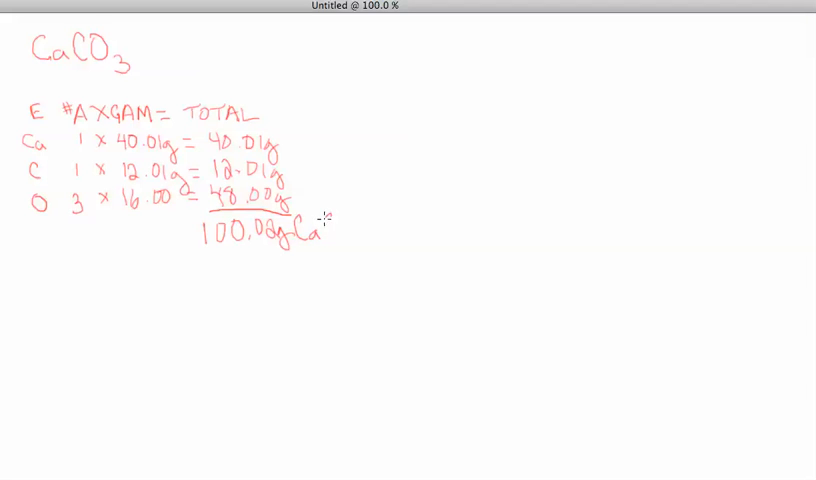
drag(320, 230, 344, 230)
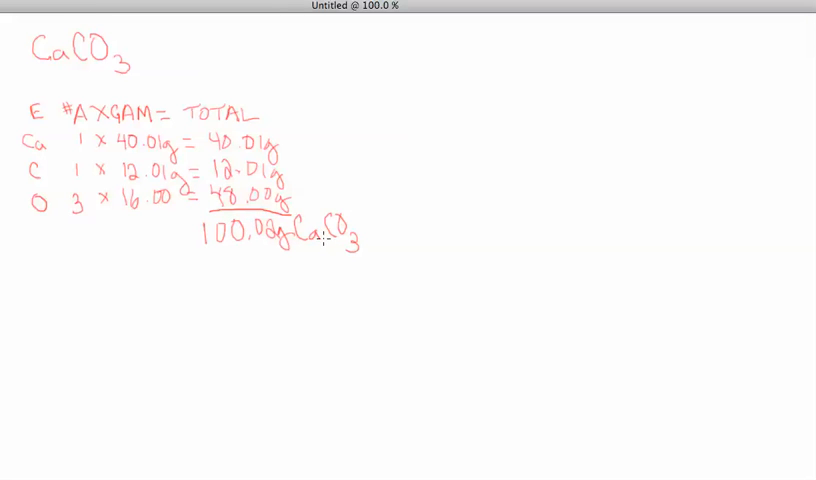
mouse_move(360, 220)
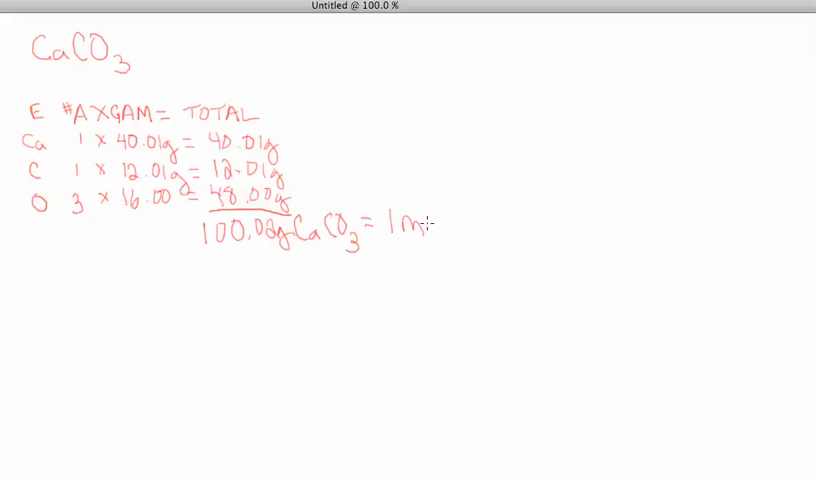
text(ol)
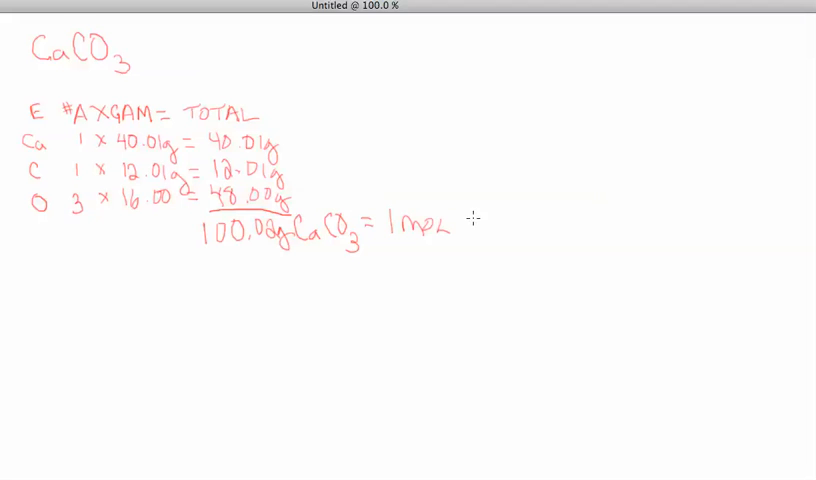
text(Ca)
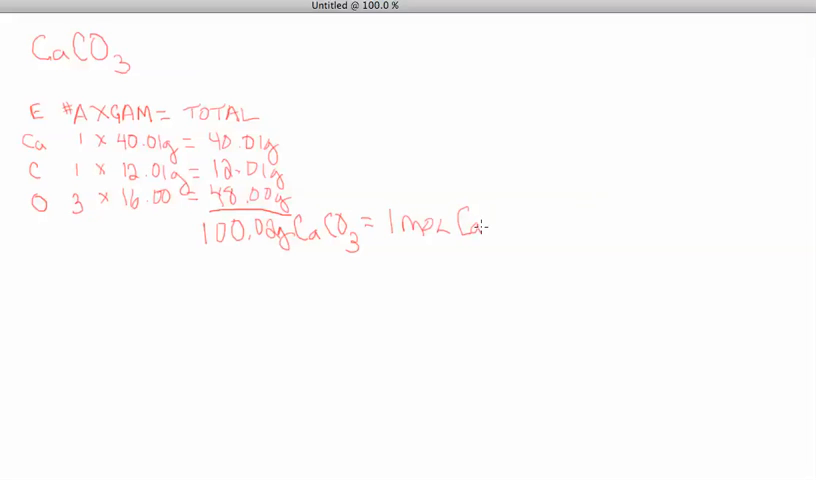
text(CO3)
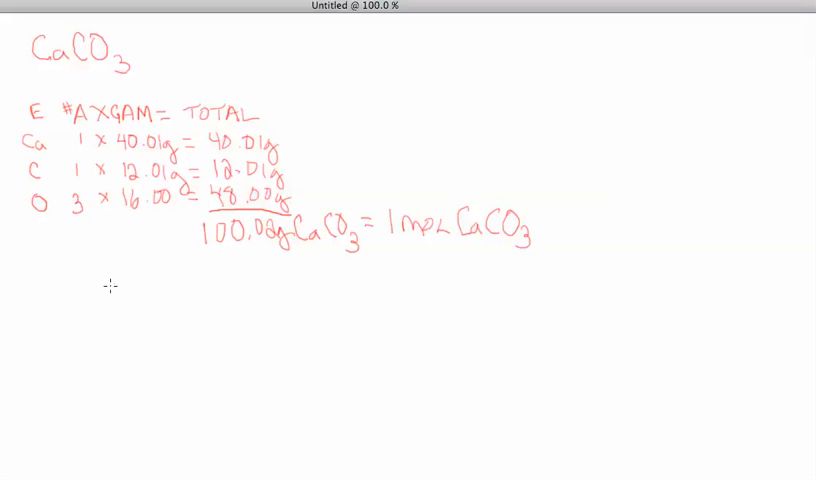
mouse_move(88, 292)
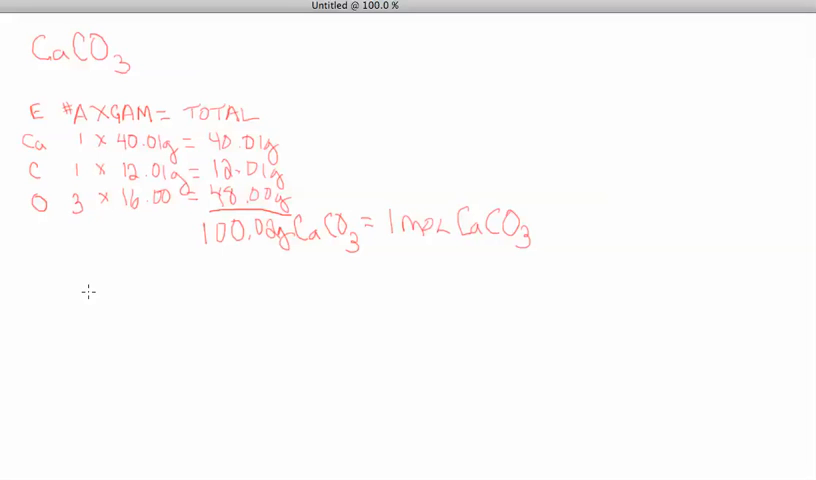
mouse_move(92, 296)
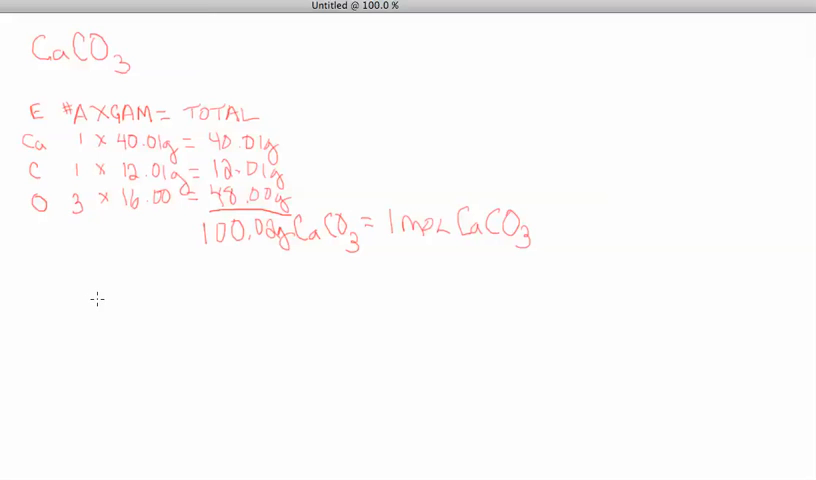
mouse_move(54, 324)
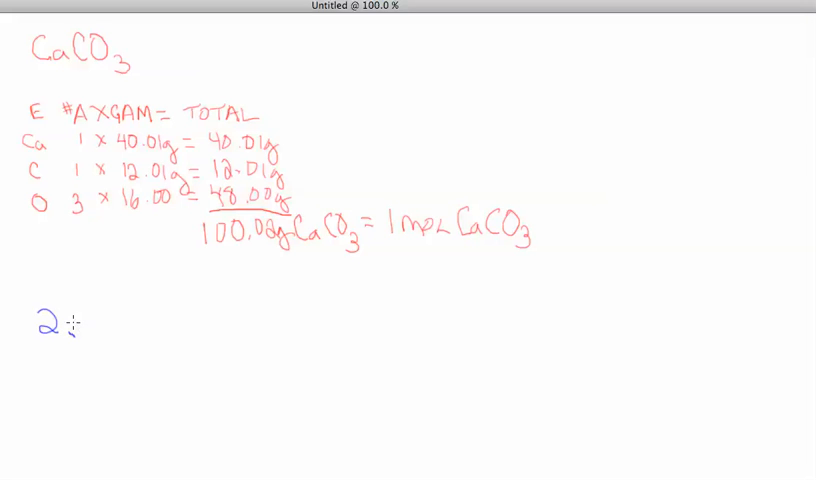
Step: Write '2.5 mol CaCO3' in blue, draw the grid lines beneath it, and write 100 in the next column
text(.5moL CaCO3)
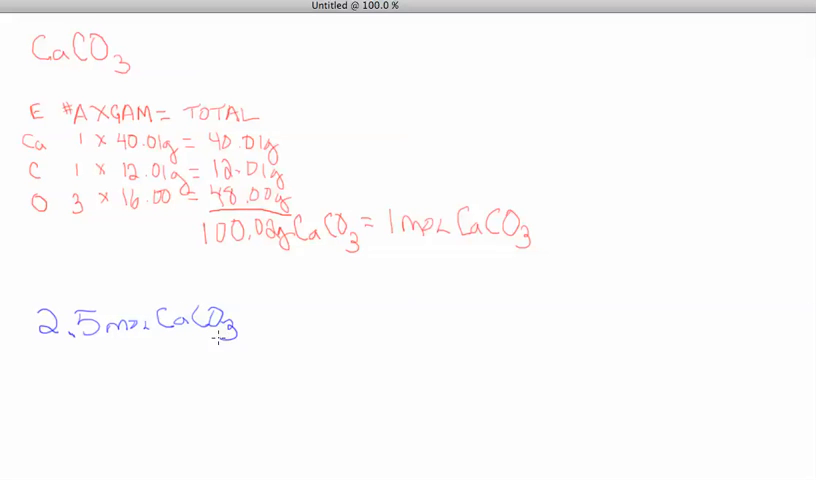
drag(36, 348, 90, 344)
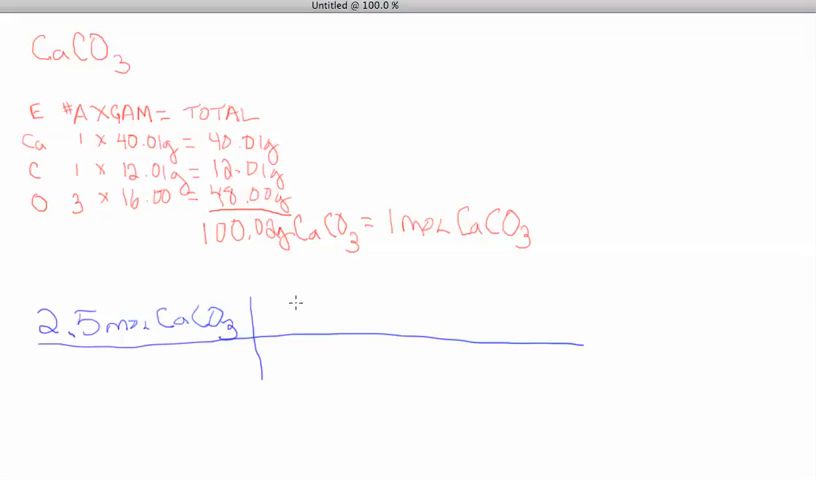
mouse_move(358, 244)
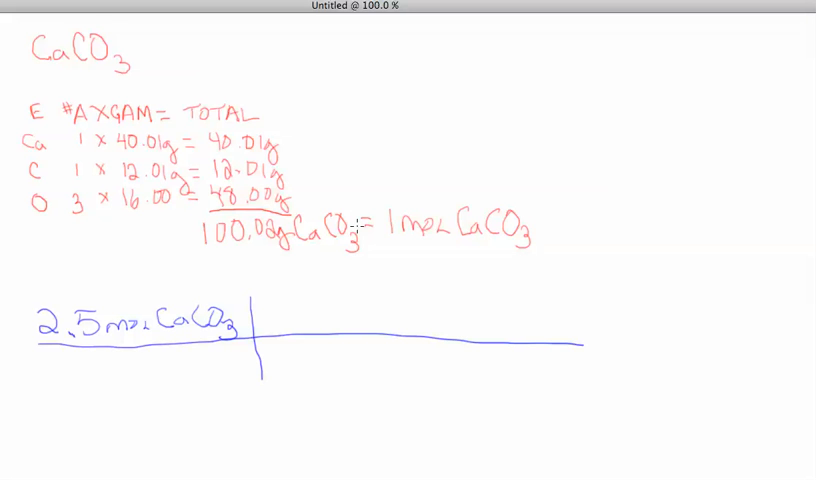
mouse_move(304, 254)
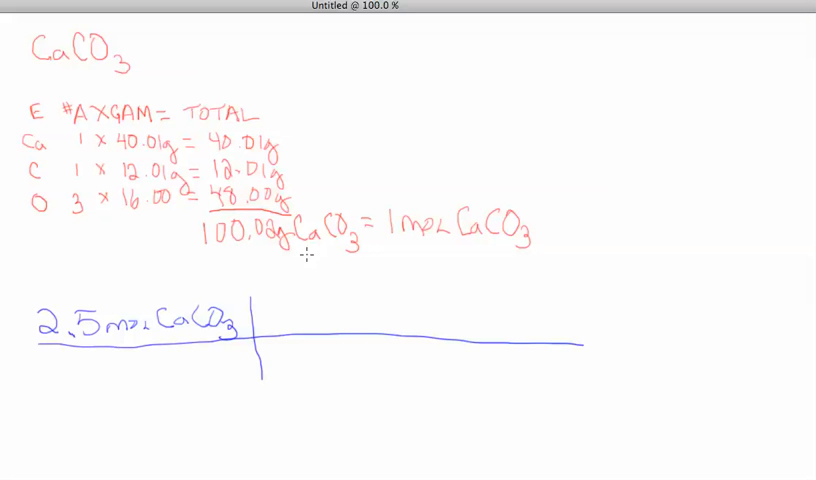
mouse_move(418, 248)
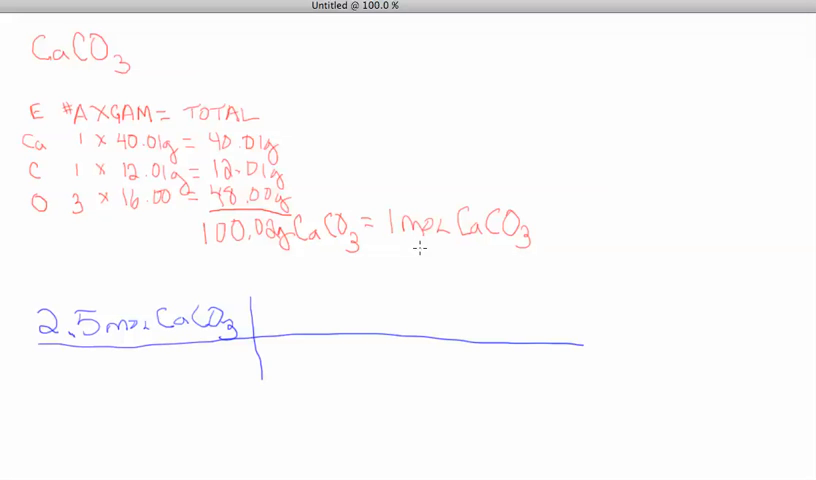
mouse_move(150, 336)
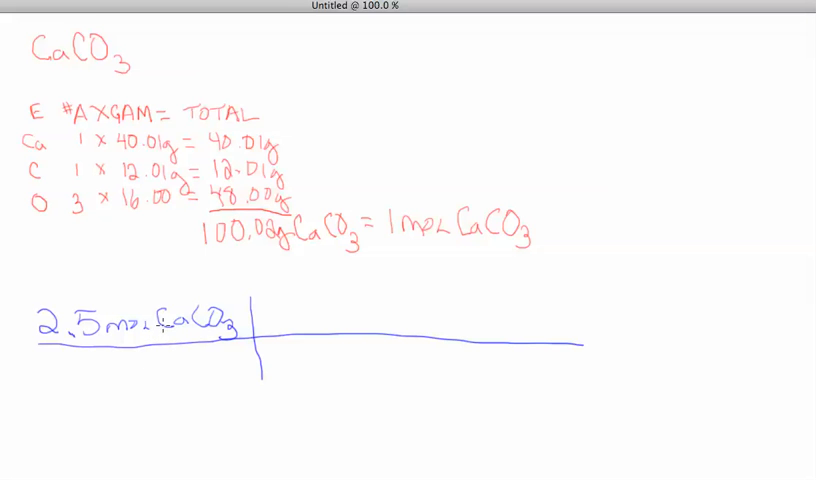
mouse_move(326, 296)
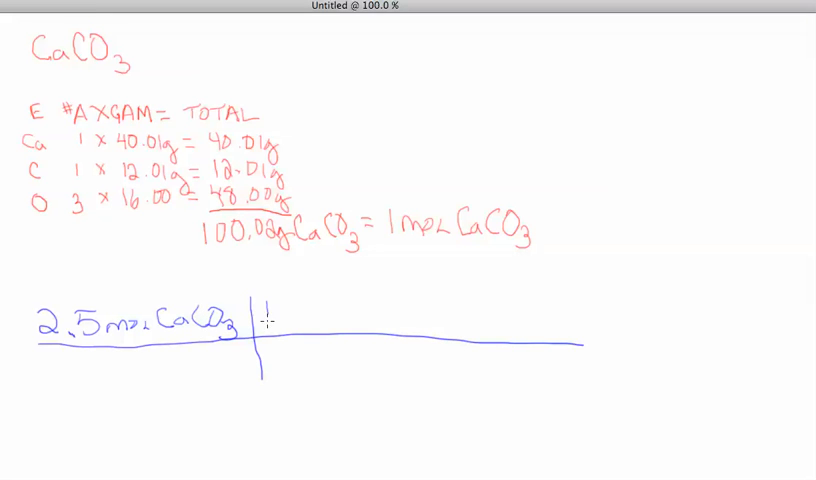
text(10)
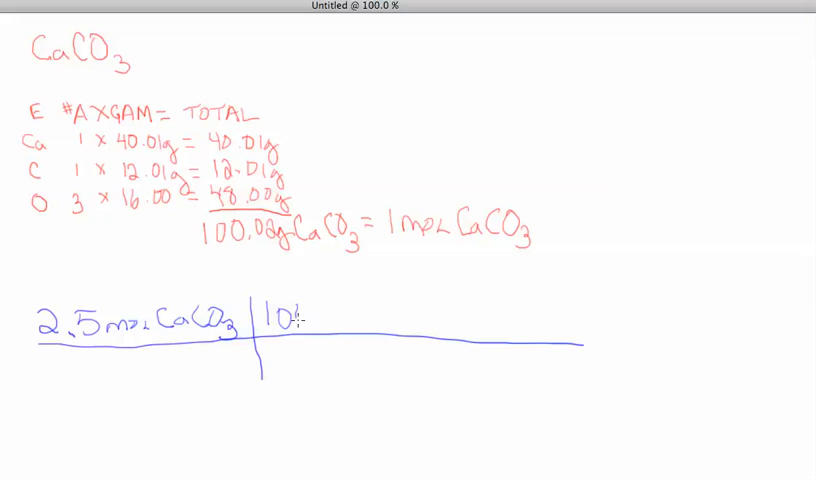
text(00)
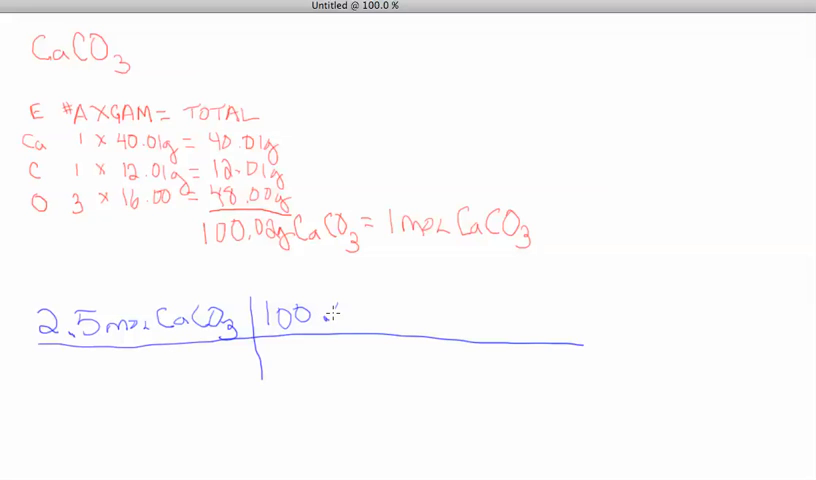